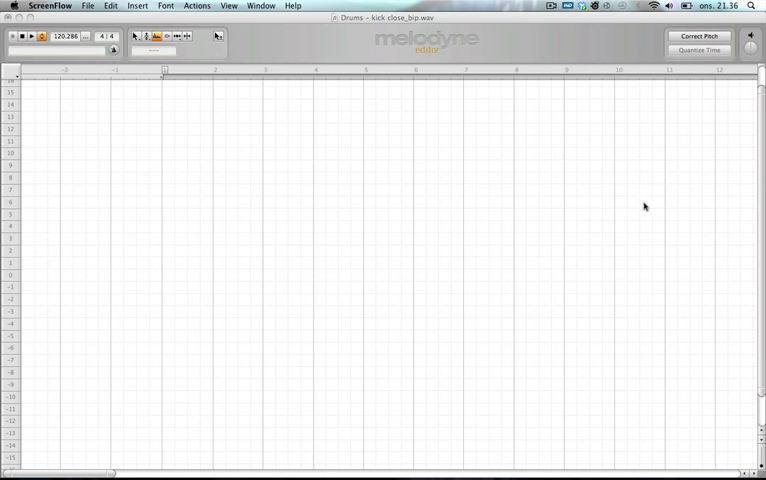
{"action": "mouse_move", "coordinate": [632, 214]}
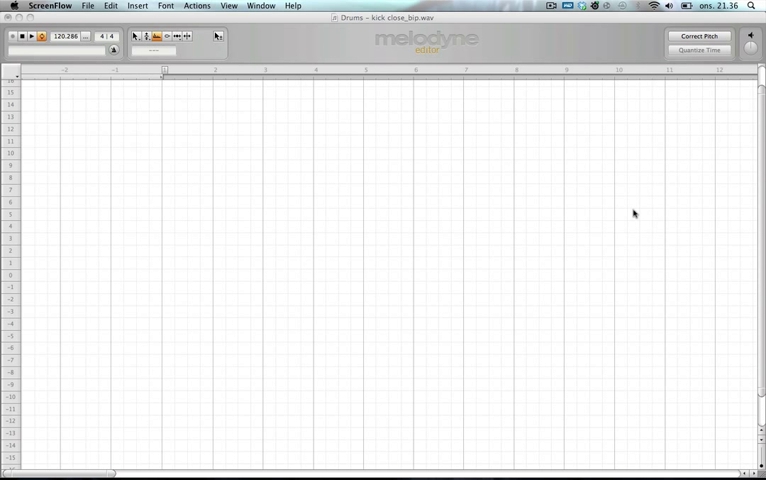
{"action": "mouse_move", "coordinate": [642, 206]}
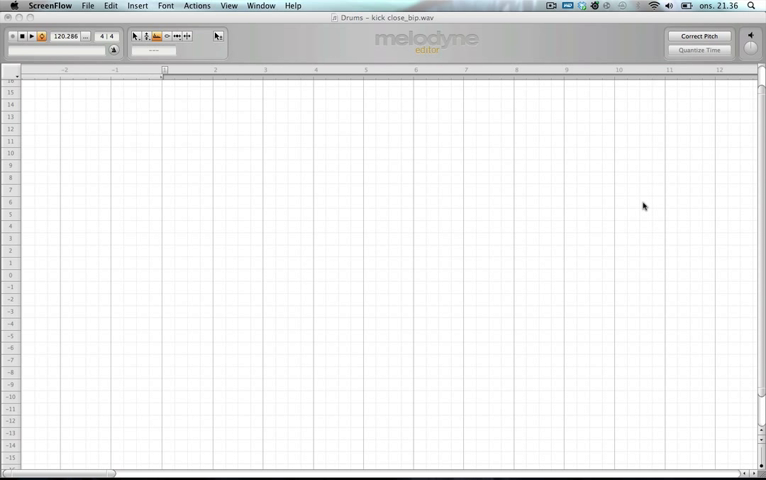
{"action": "mouse_move", "coordinate": [372, 152]}
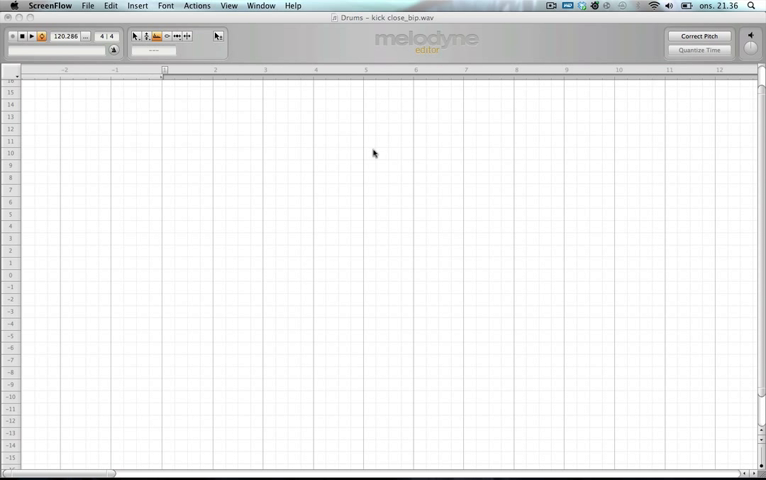
{"action": "mouse_move", "coordinate": [348, 44]}
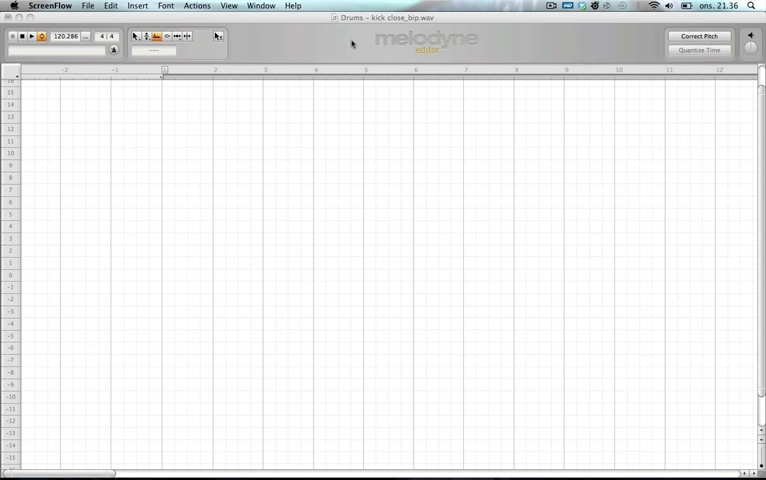
{"action": "mouse_move", "coordinate": [466, 312]}
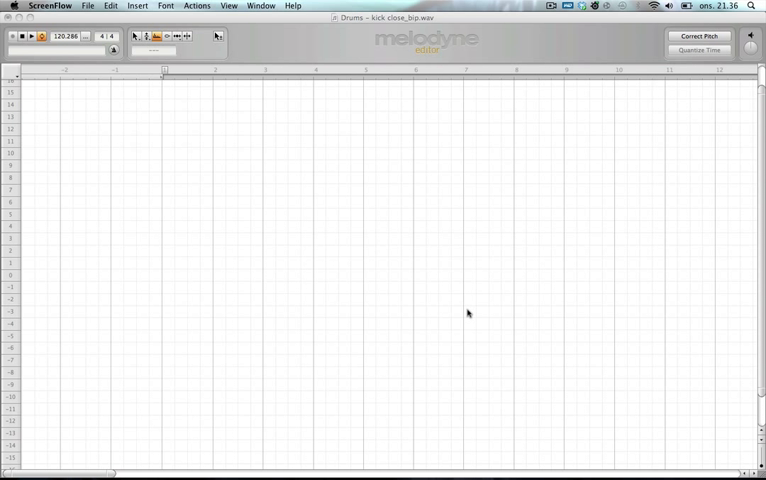
{"action": "mouse_move", "coordinate": [412, 292]}
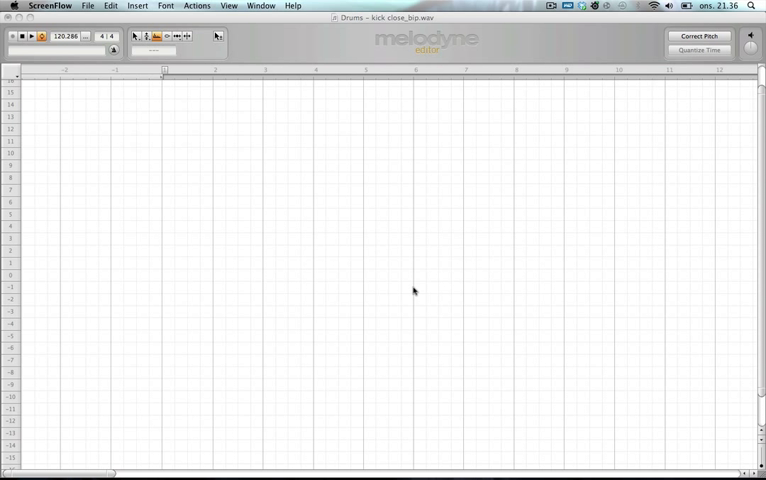
{"action": "mouse_move", "coordinate": [64, 128]}
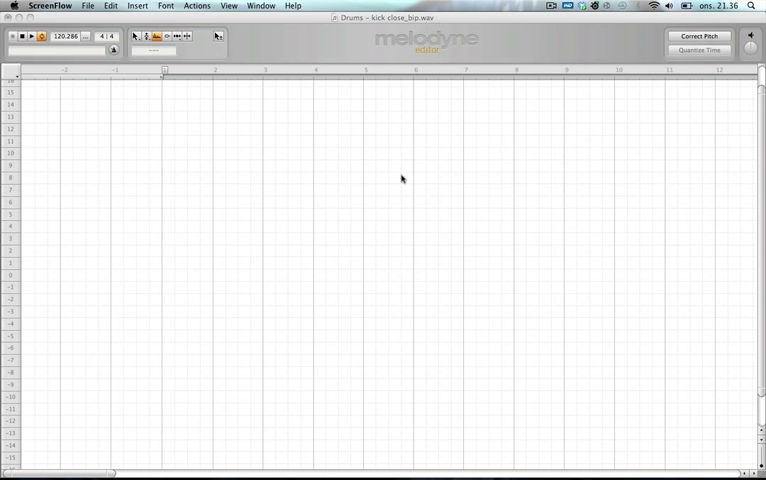
{"action": "mouse_move", "coordinate": [474, 156]}
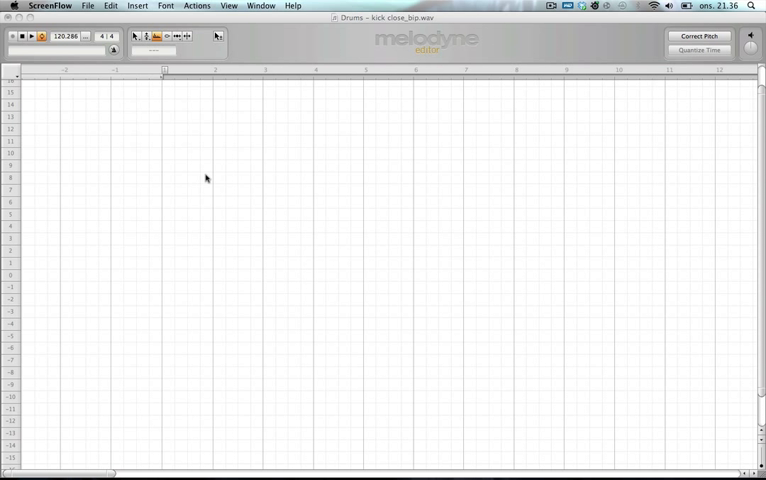
{"action": "mouse_move", "coordinate": [396, 362]}
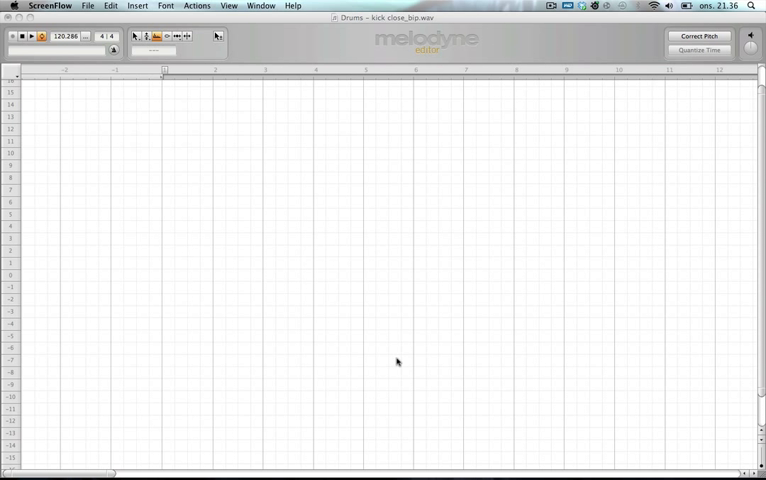
{"action": "mouse_move", "coordinate": [300, 204]}
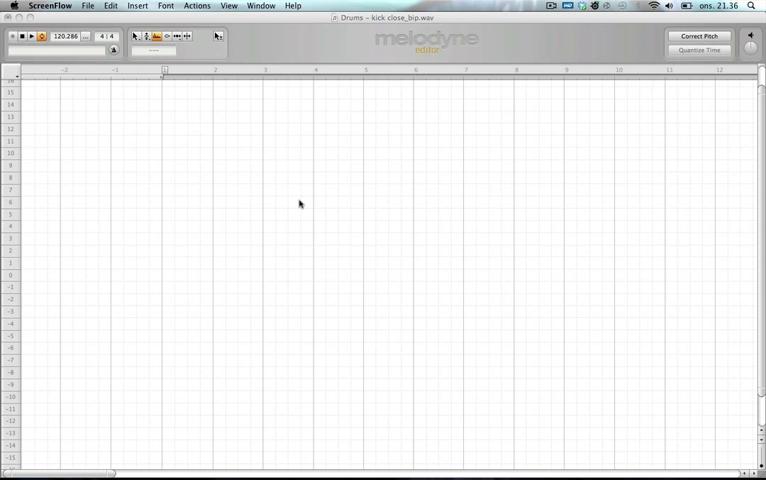
{"action": "mouse_move", "coordinate": [372, 178]}
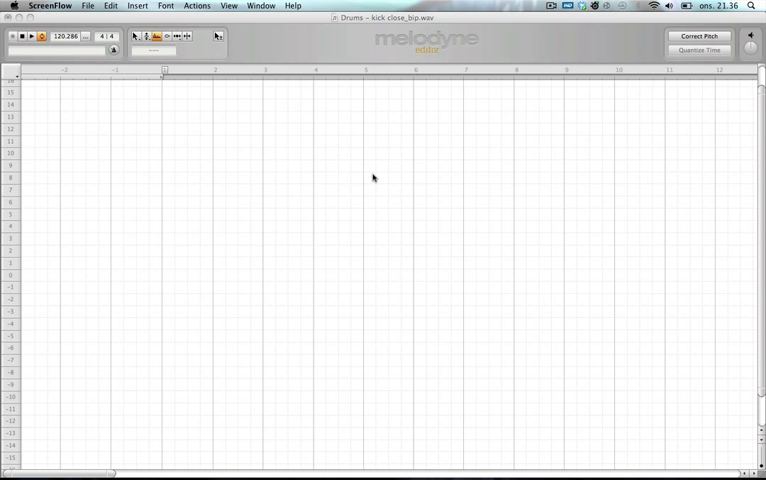
{"action": "mouse_move", "coordinate": [376, 168]}
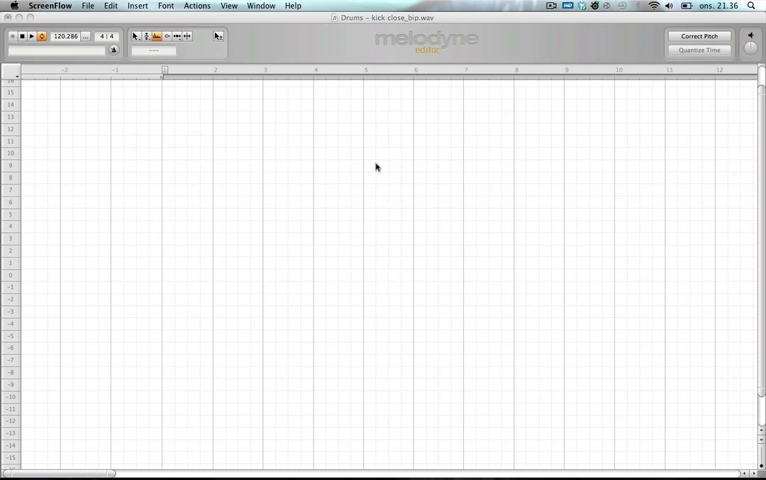
{"action": "mouse_move", "coordinate": [394, 180]}
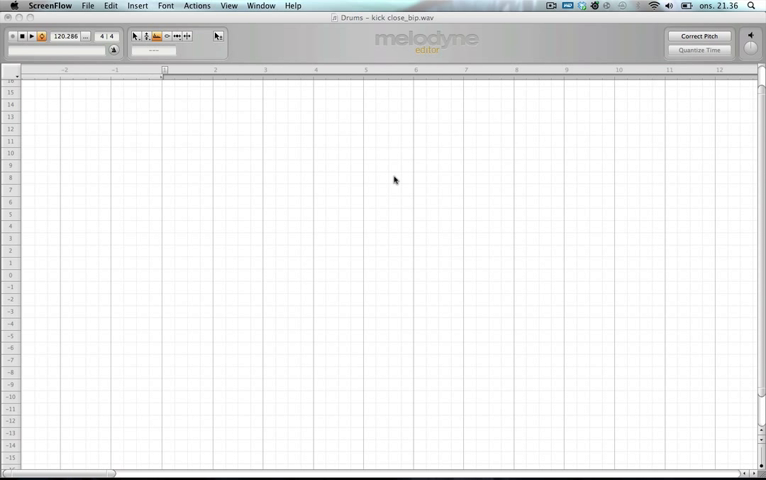
Switch from Melodyne to the Finder window holding the drum sample files.
{"action": "key", "text": "cmd+tab"}
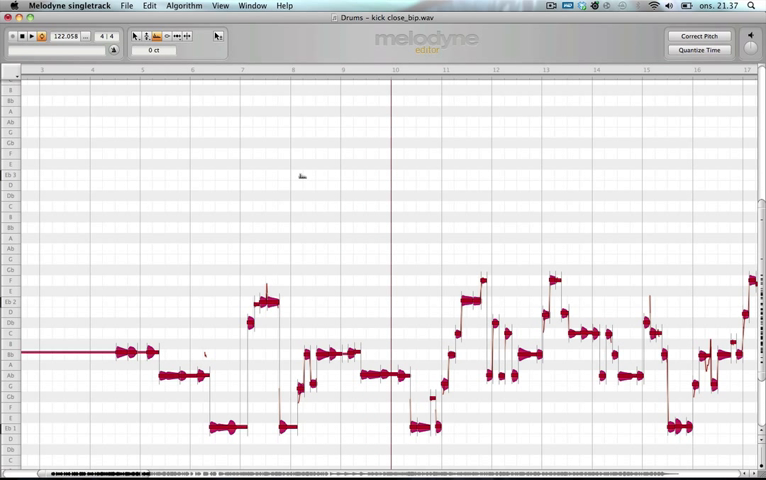
{"action": "mouse_move", "coordinate": [248, 38]}
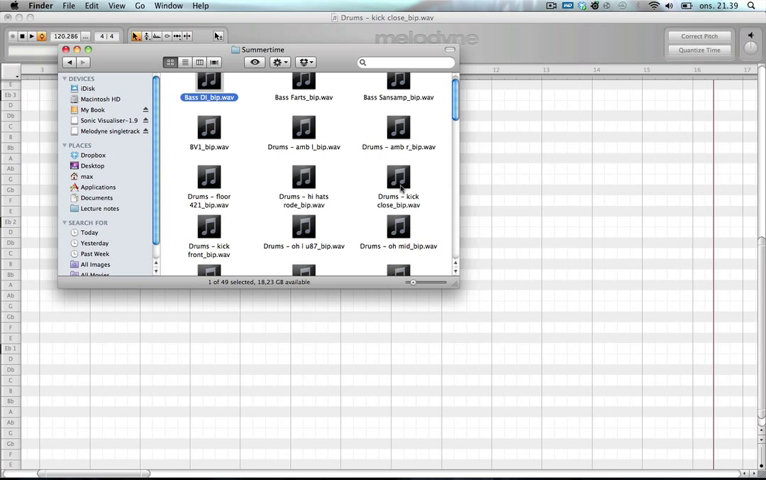
Drag the next drum loop from the Summertime folder into Melodyne for note detection.
{"action": "left_click_drag", "start_coordinate": [396, 184], "coordinate": [596, 304]}
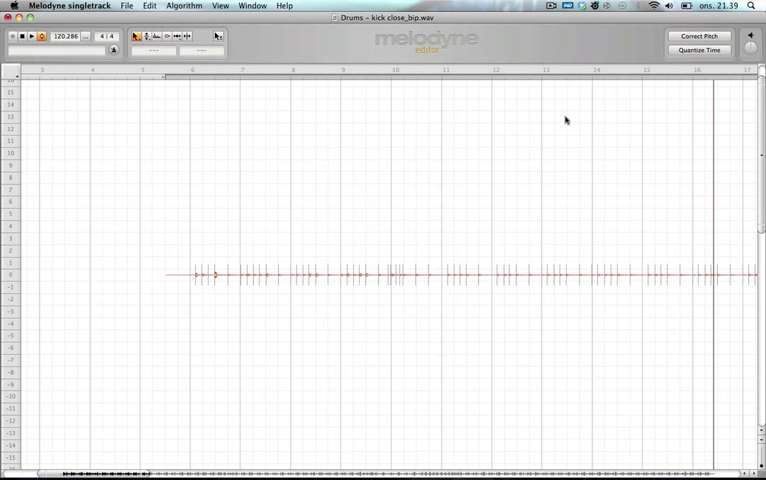
{"action": "mouse_move", "coordinate": [188, 320]}
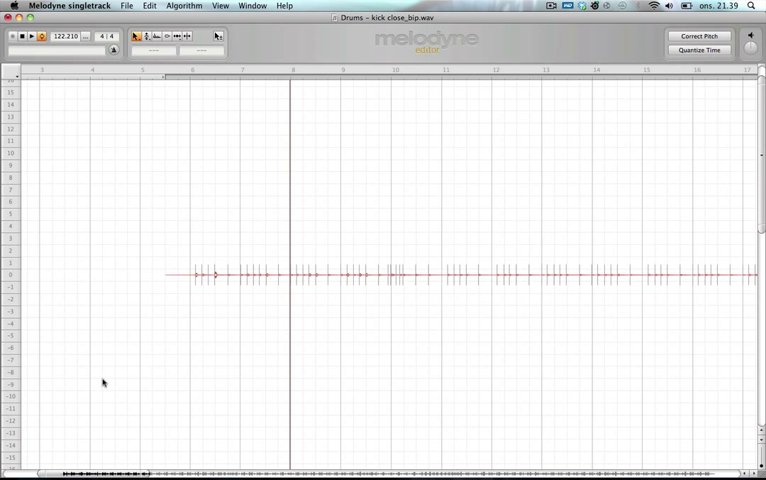
{"action": "mouse_move", "coordinate": [264, 310]}
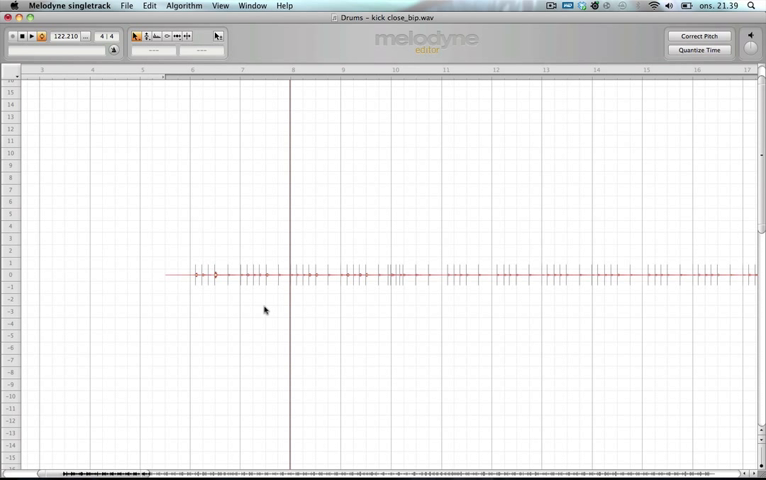
{"action": "mouse_move", "coordinate": [308, 170]}
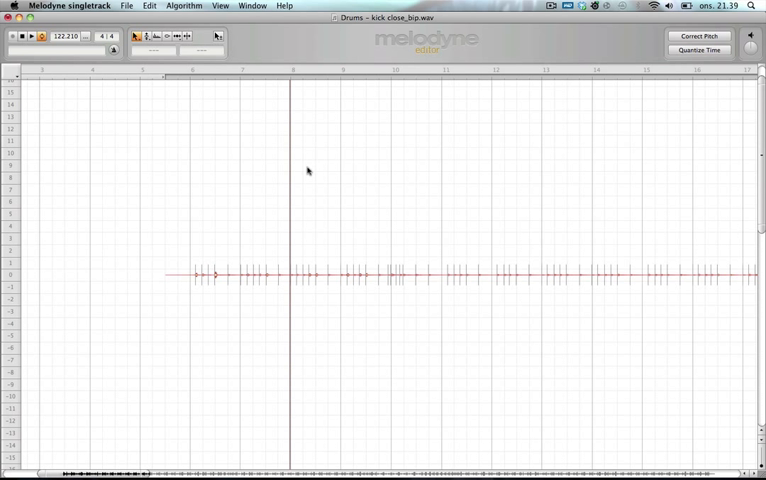
{"action": "mouse_move", "coordinate": [438, 340]}
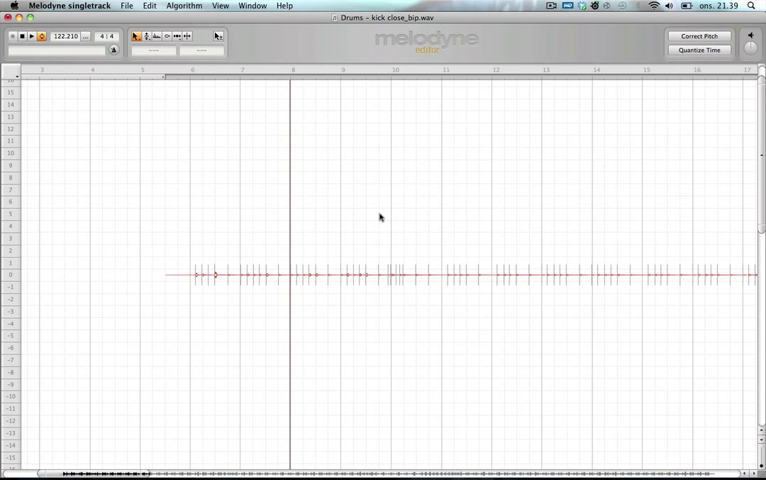
{"action": "mouse_move", "coordinate": [246, 220]}
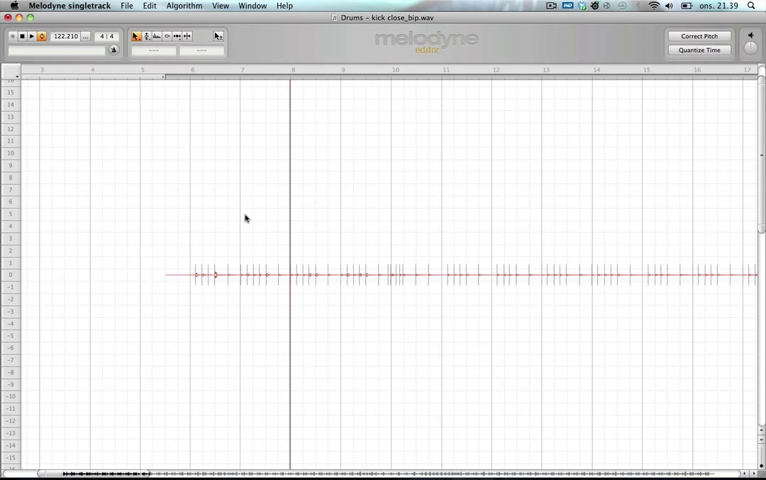
{"action": "mouse_move", "coordinate": [268, 346]}
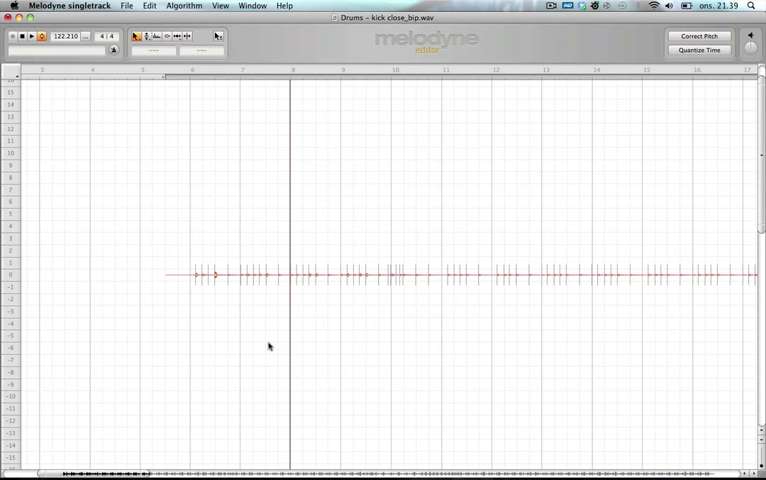
{"action": "mouse_move", "coordinate": [416, 268]}
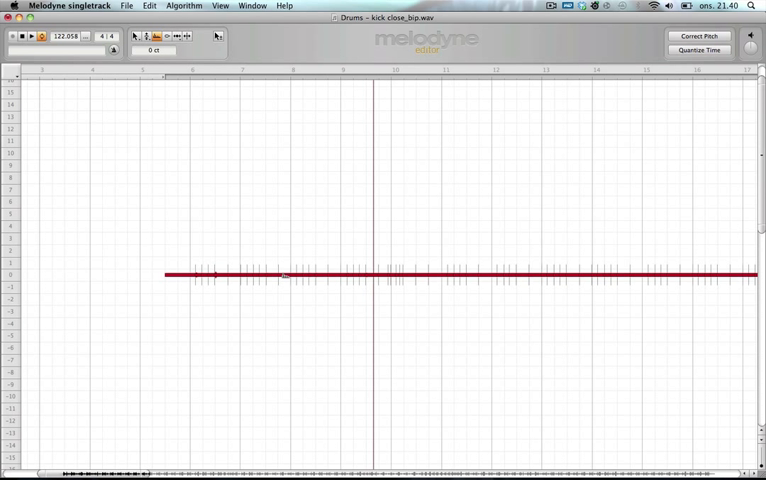
{"action": "left_click_drag", "start_coordinate": [284, 276], "coordinate": [284, 312]}
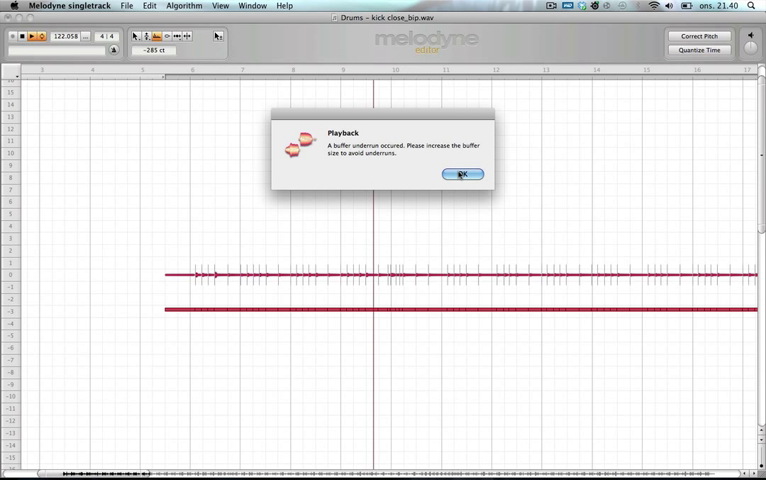
{"action": "left_click", "coordinate": [460, 174]}
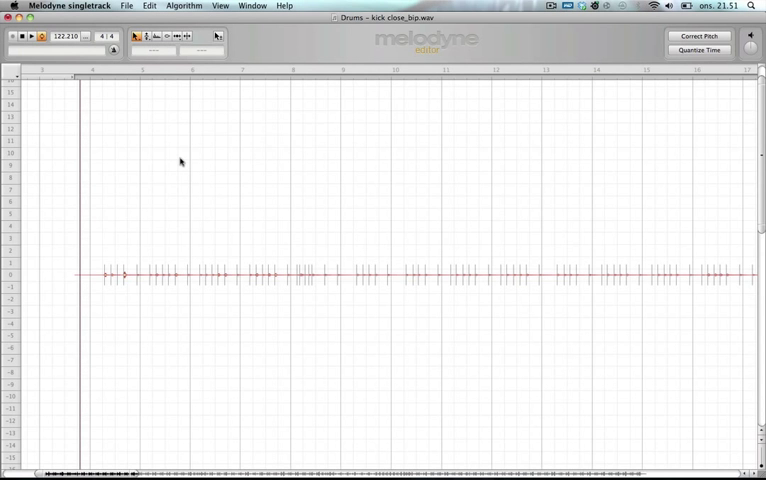
{"action": "mouse_move", "coordinate": [196, 258]}
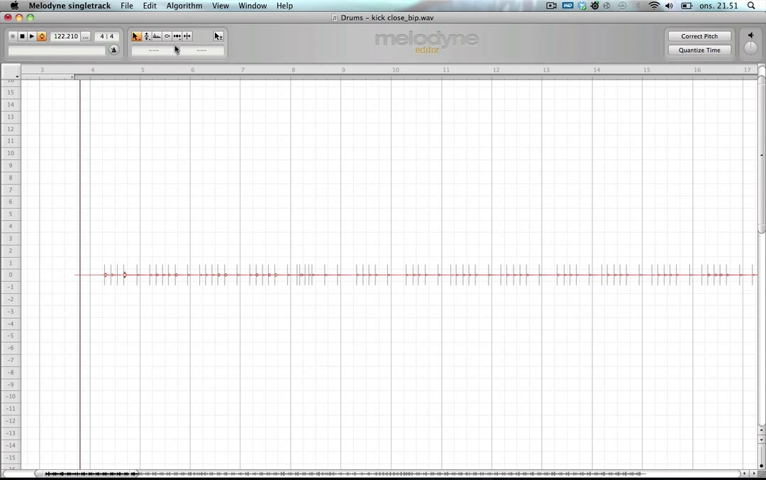
{"action": "mouse_move", "coordinate": [404, 216]}
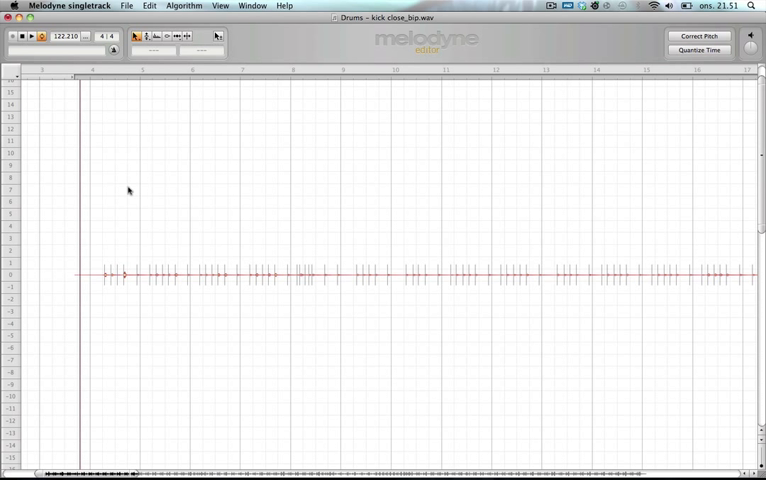
{"action": "mouse_move", "coordinate": [122, 188]}
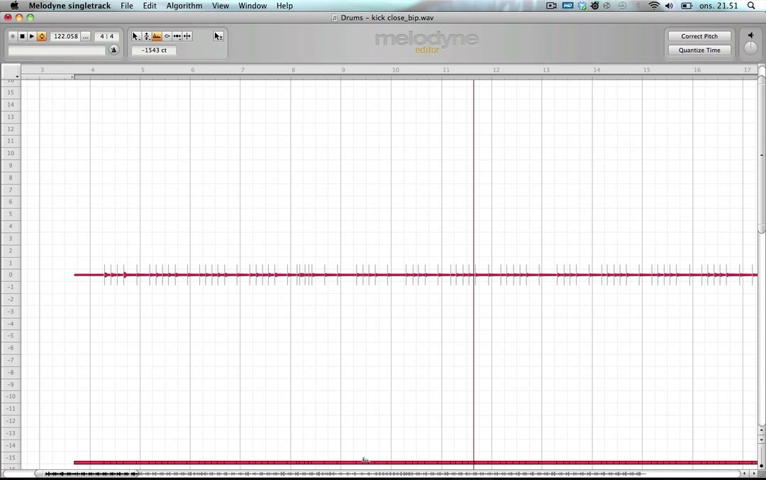
{"action": "mouse_move", "coordinate": [490, 288]}
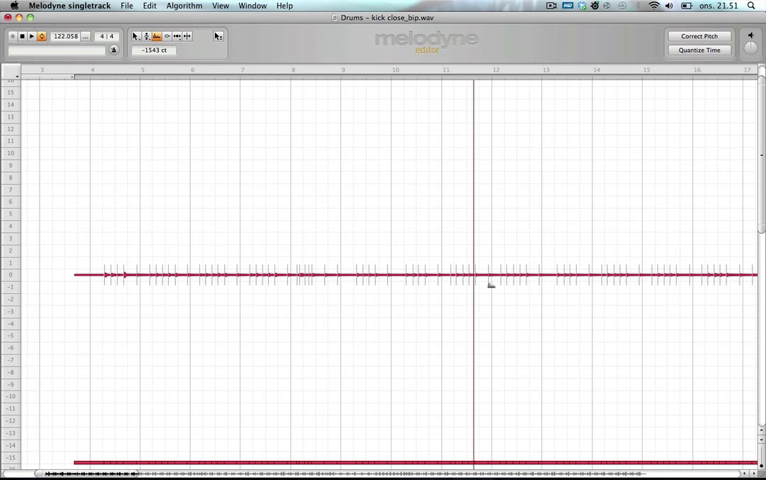
{"action": "mouse_move", "coordinate": [408, 318]}
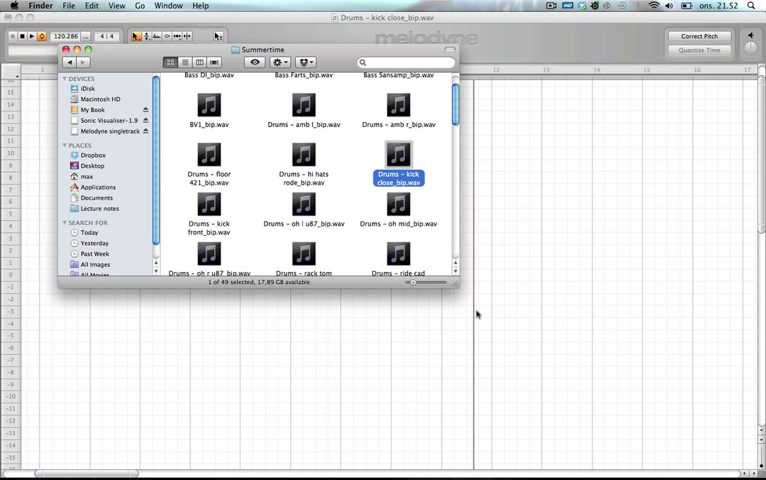
{"action": "mouse_move", "coordinate": [680, 308]}
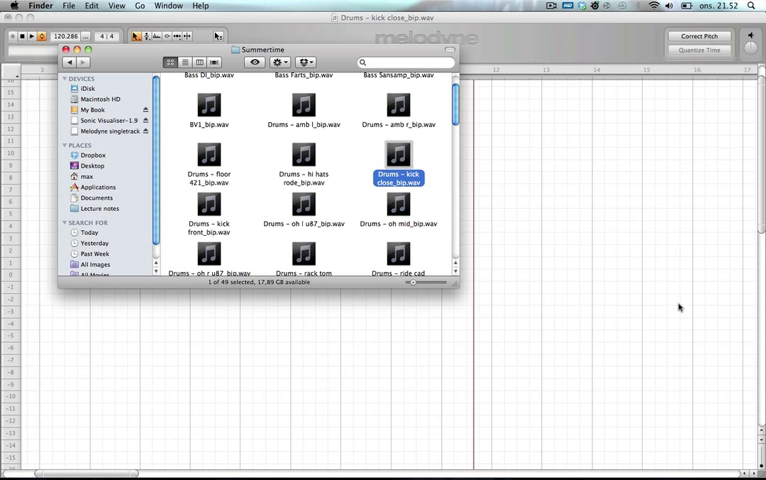
{"action": "mouse_move", "coordinate": [580, 254]}
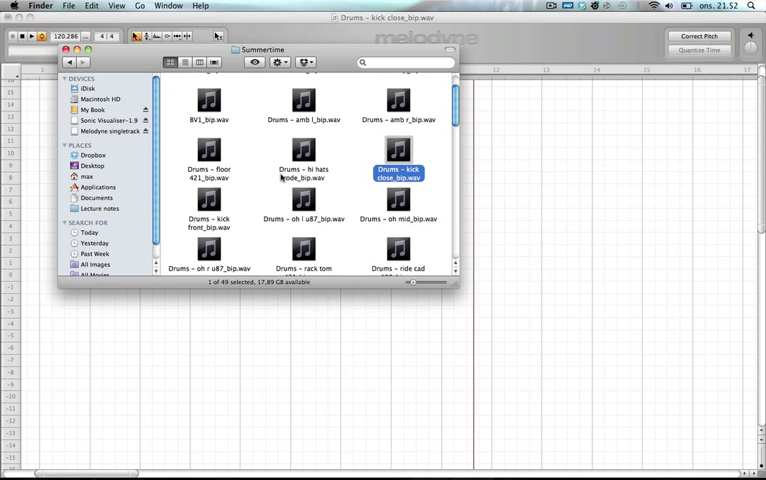
Scroll the Summertime folder down to reveal the snare and rack tom loops.
{"action": "scroll", "scroll_direction": "down", "scroll_amount": 3}
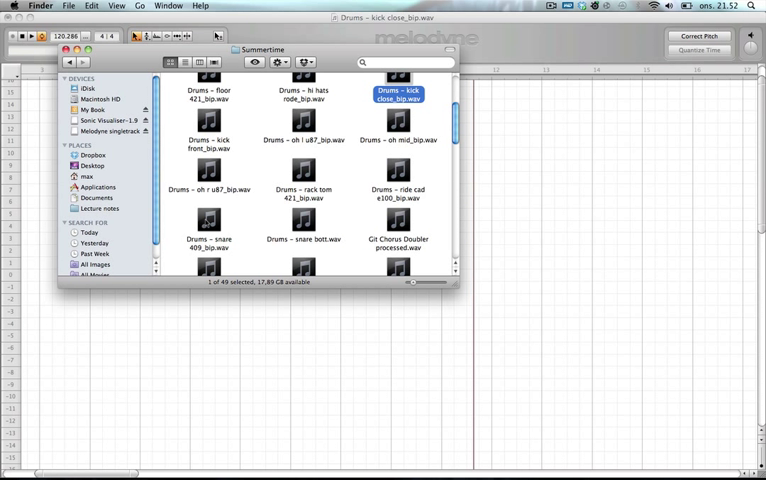
Drag the snare loop into Melodyne, then return to Finder for the next file.
{"action": "left_click_drag", "start_coordinate": [208, 224], "coordinate": [164, 396]}
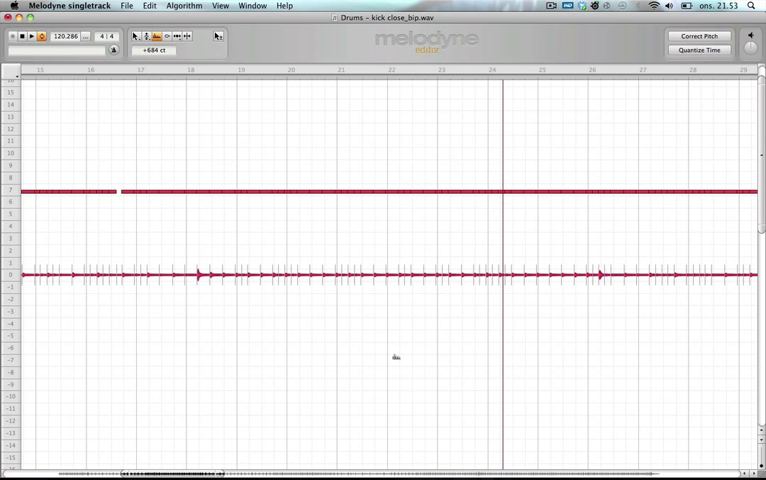
{"action": "key", "text": "cmd+tab"}
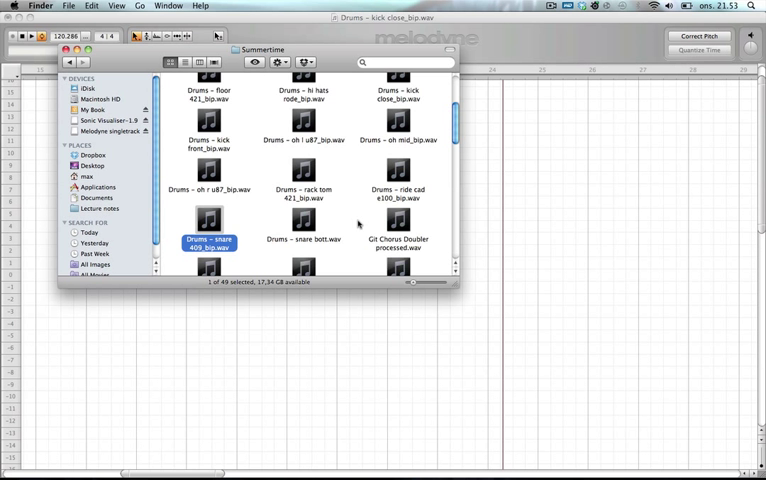
Scroll further down the Summertime folder toward the bass file.
{"action": "scroll", "scroll_direction": "down", "scroll_amount": 3}
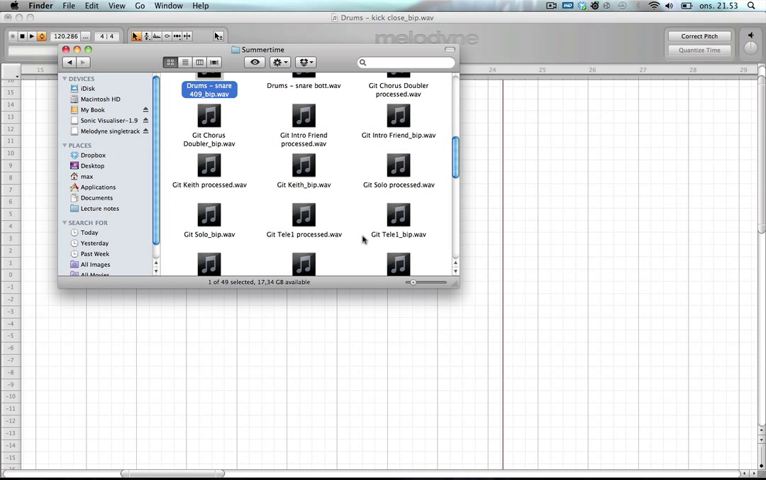
{"action": "scroll", "scroll_direction": "down", "scroll_amount": 3}
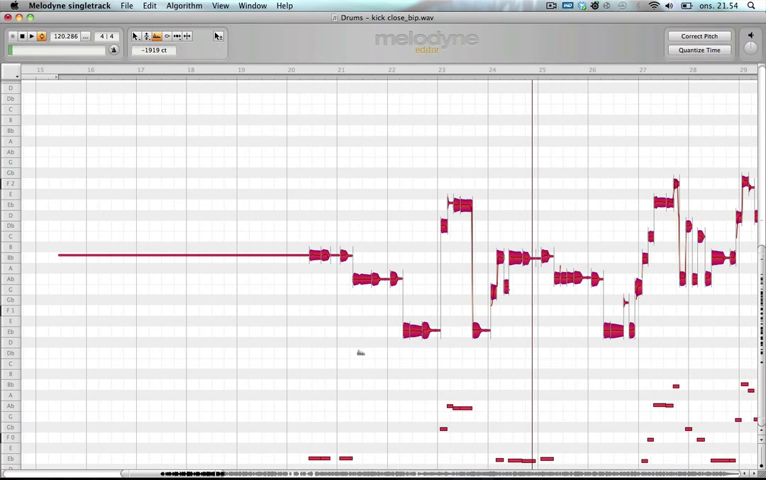
{"action": "mouse_move", "coordinate": [376, 358]}
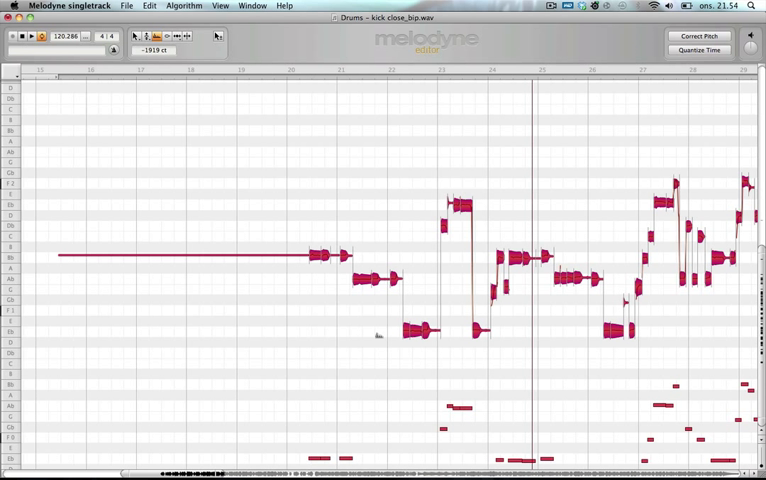